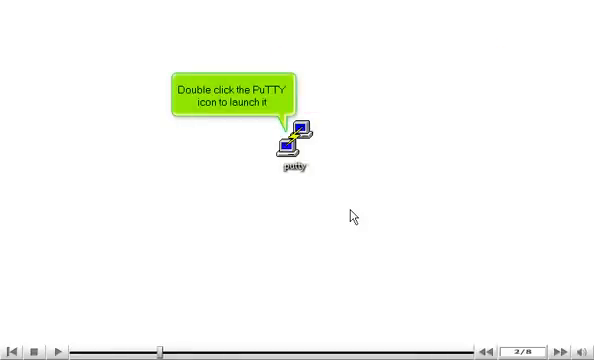
mouse_move(320, 160)
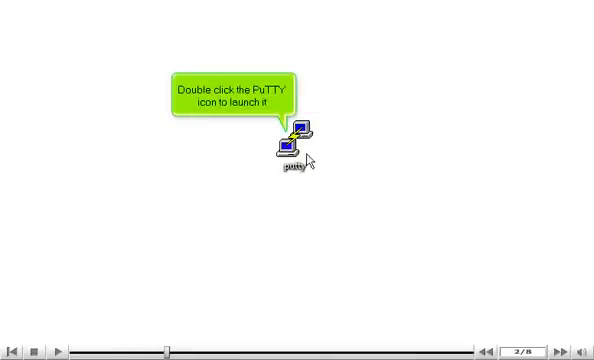
Launch PuTTY from its desktop icon
double_click(290, 153)
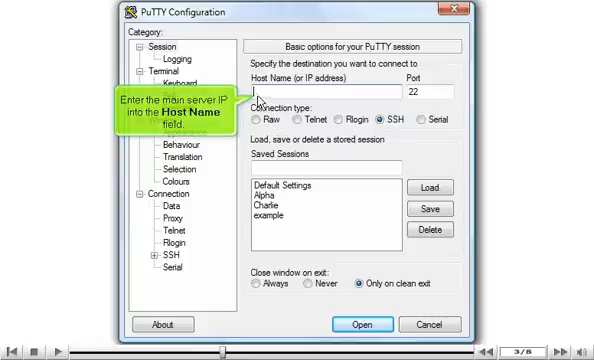
Open an SSH connection to host 74.50.107.219 on port 22
text(74.50.107.219)
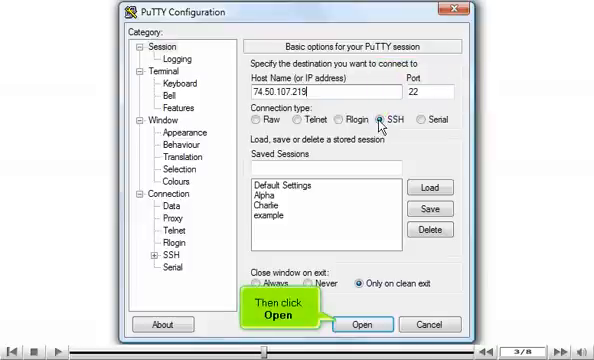
click(365, 325)
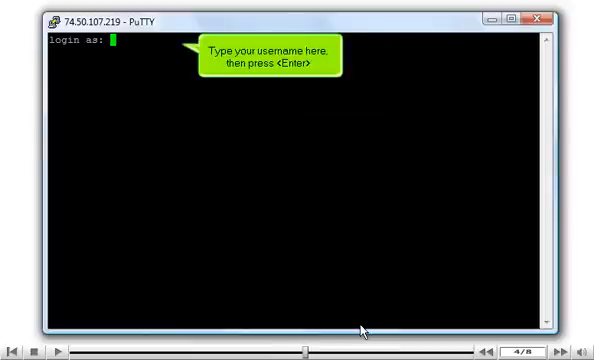
mouse_move(192, 105)
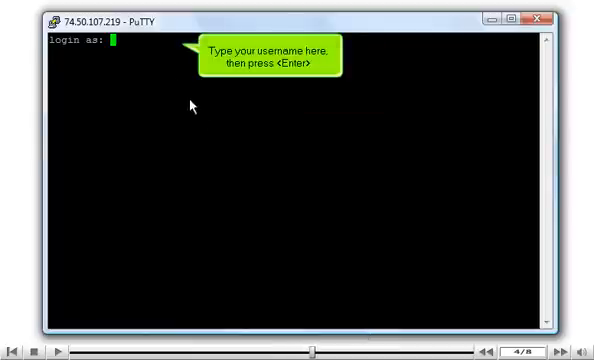
Enter 'root' at the login prompt
text(root)
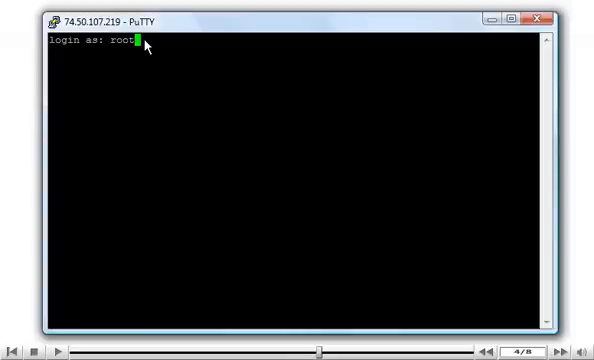
key(Return)
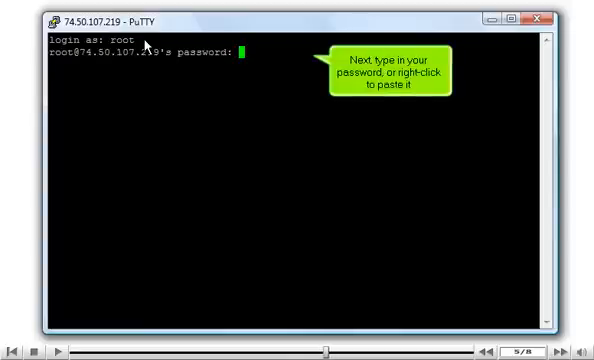